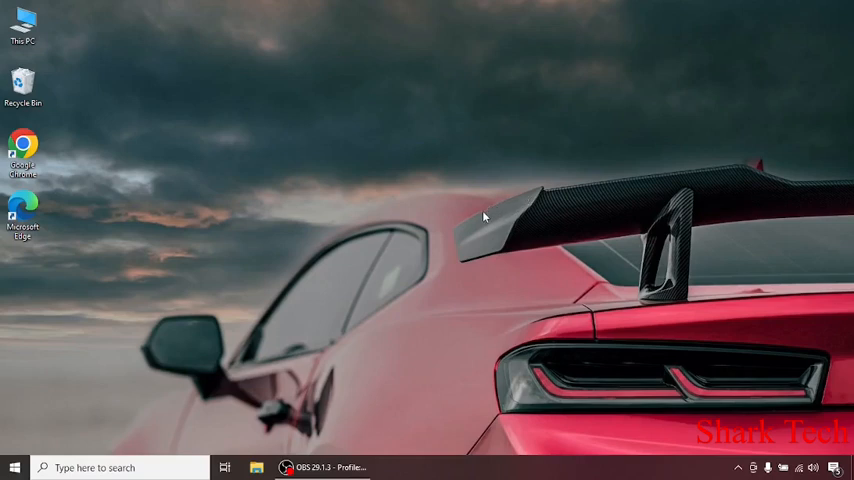
mouse_move(474, 228)
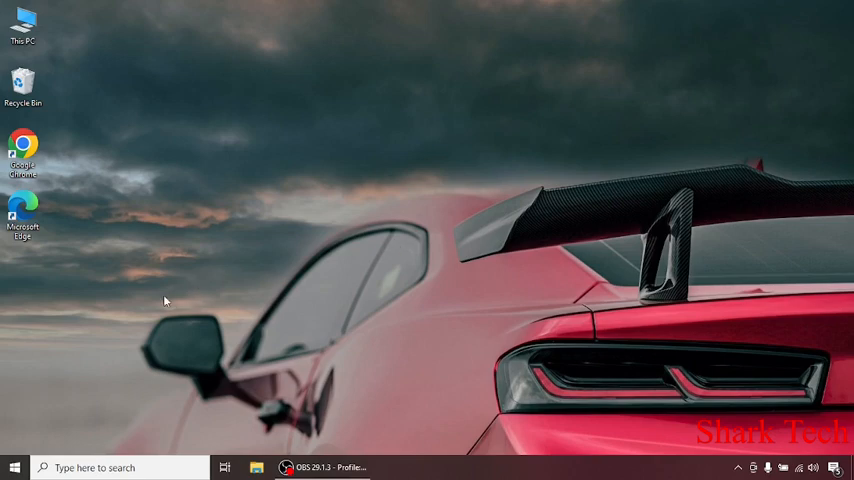
Reach the Devices section of Settings from the Start button's quick links menu
right_click(14, 468)
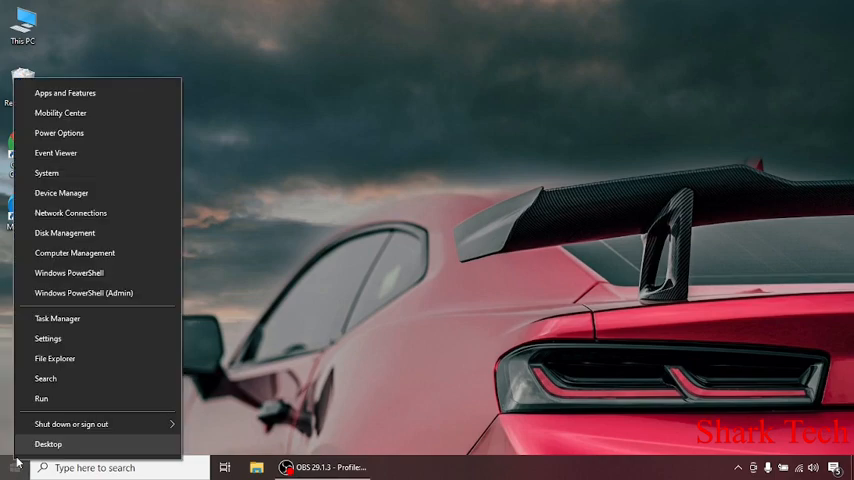
mouse_move(48, 338)
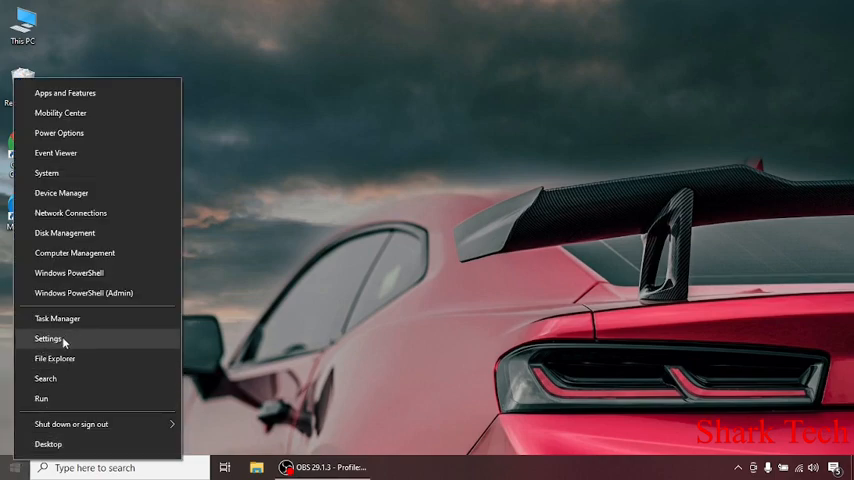
click(48, 338)
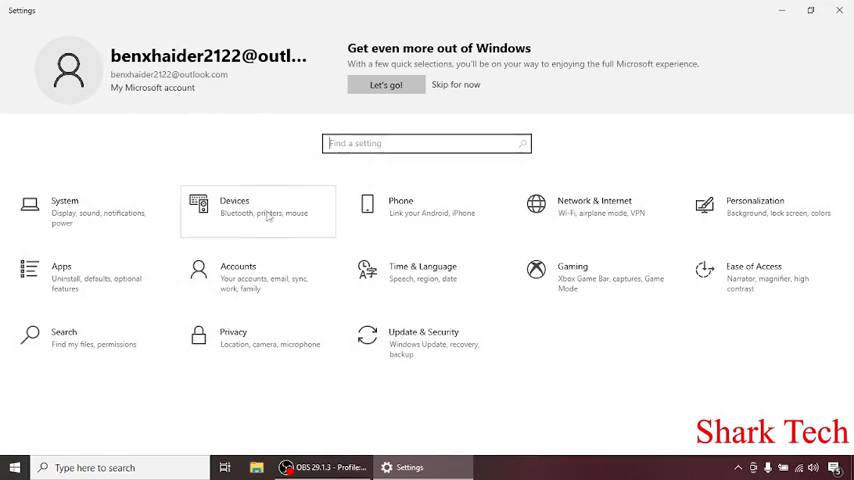
click(234, 206)
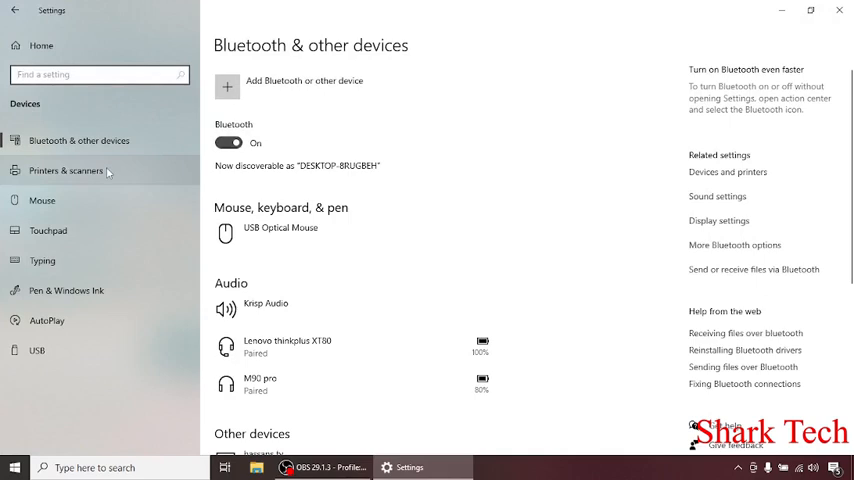
mouse_move(72, 176)
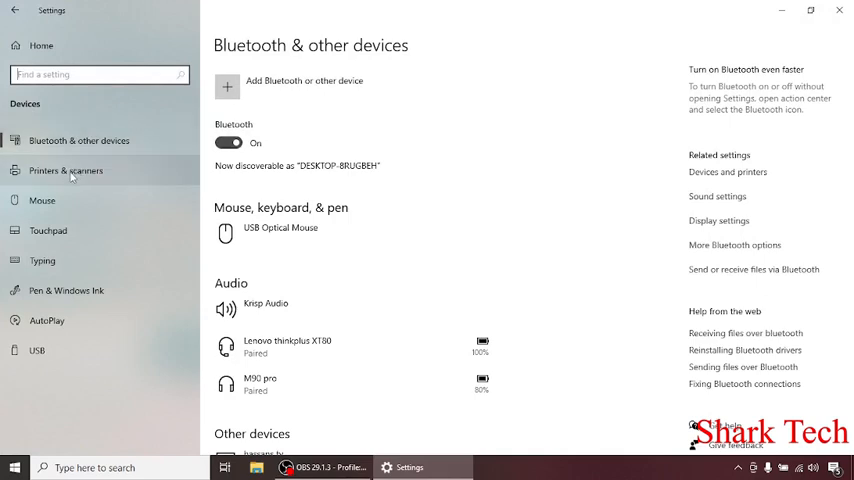
mouse_move(82, 270)
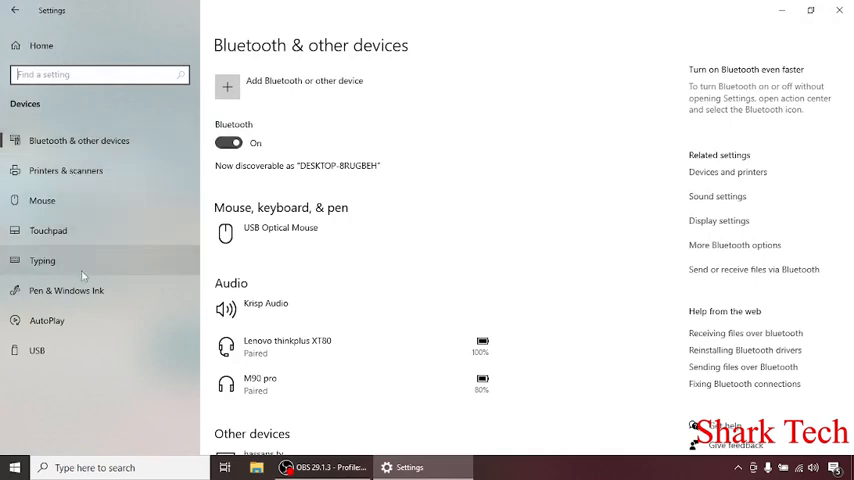
mouse_move(68, 352)
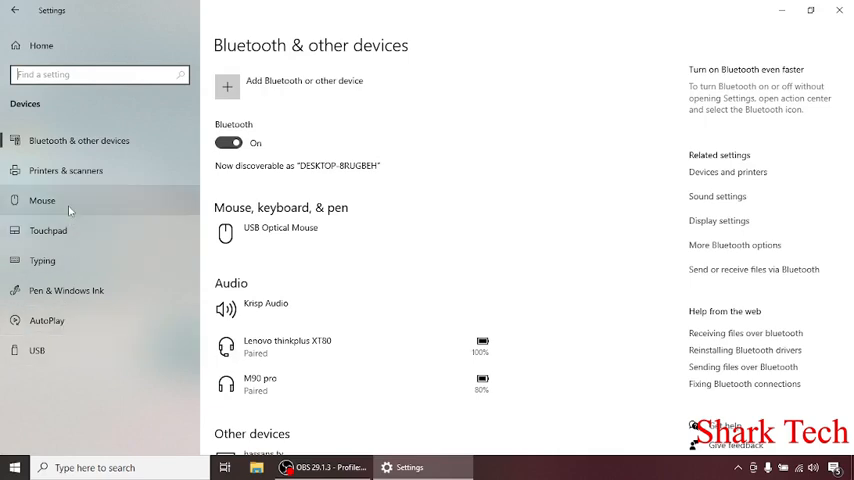
Review the Mouse page, keeping primary button Left and scrolling multiple lines at a time
click(42, 200)
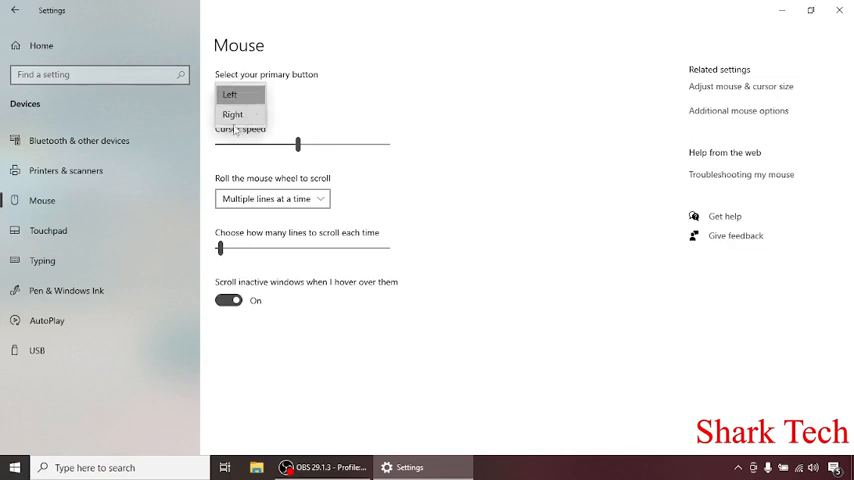
click(236, 94)
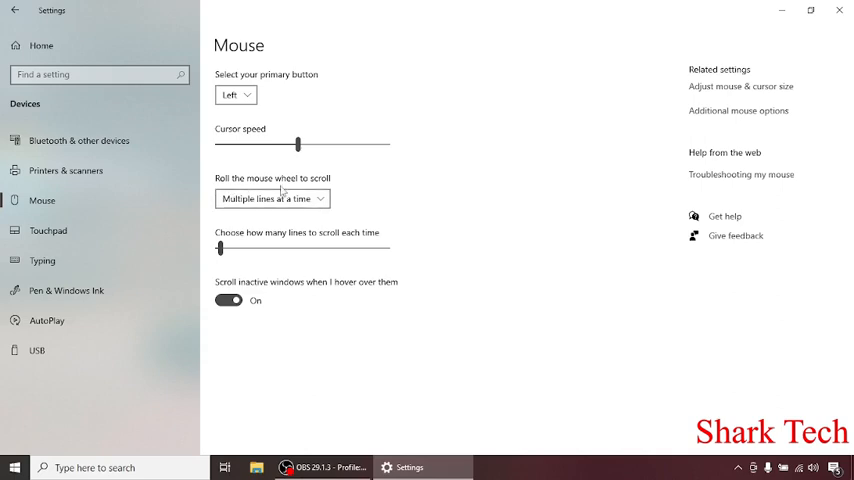
click(272, 198)
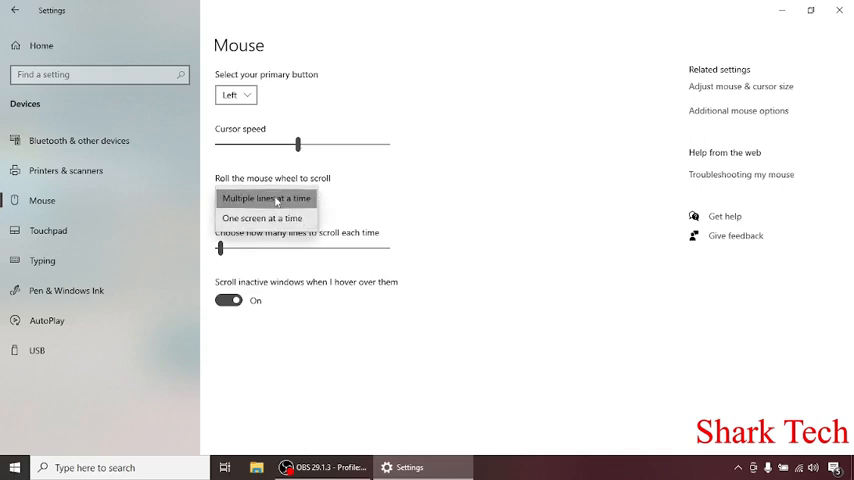
mouse_move(376, 198)
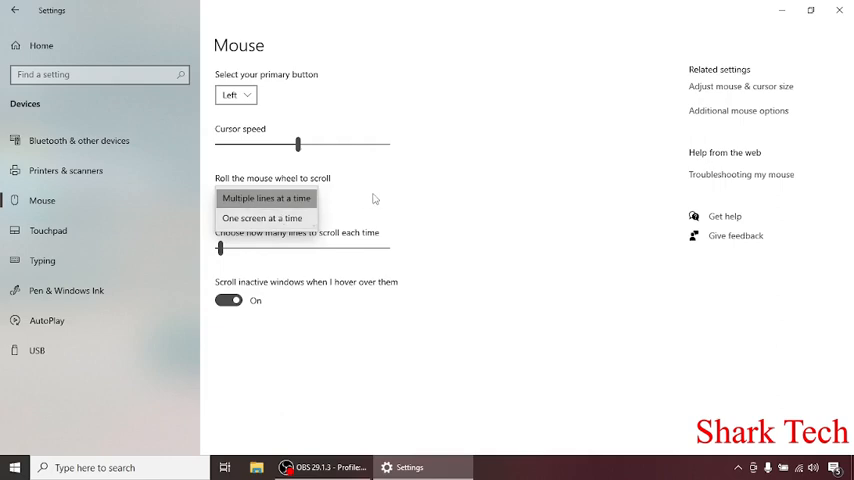
click(266, 198)
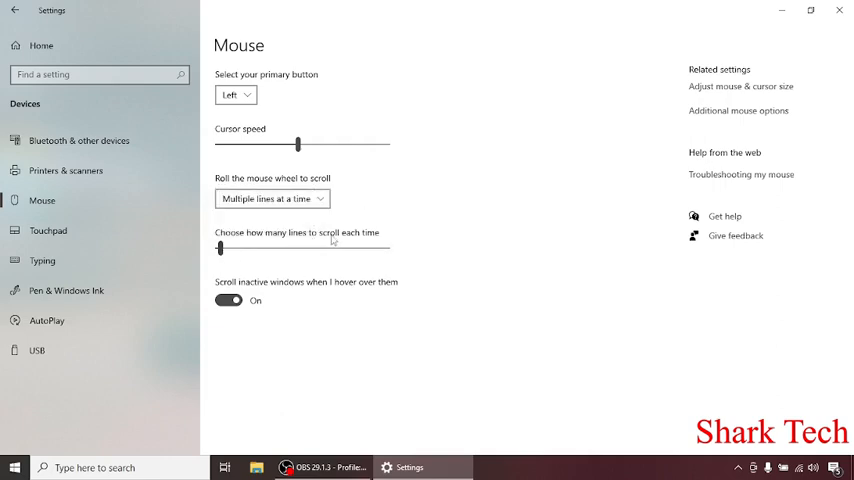
mouse_move(270, 272)
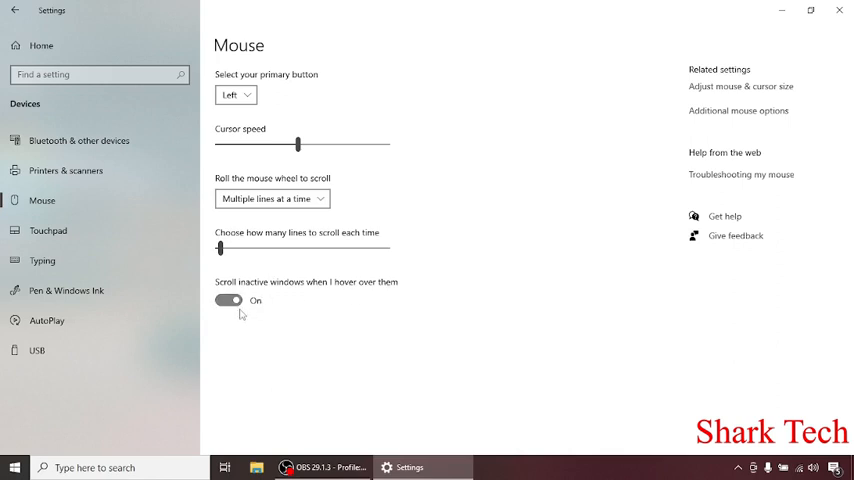
mouse_move(242, 328)
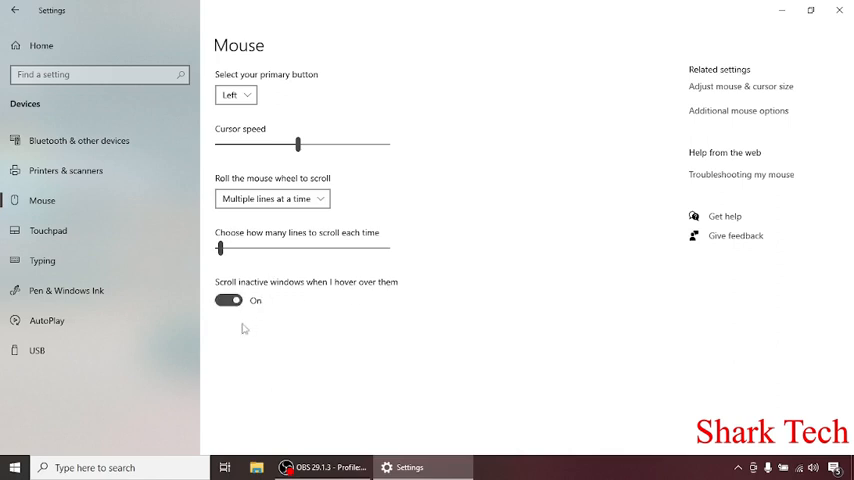
mouse_move(272, 258)
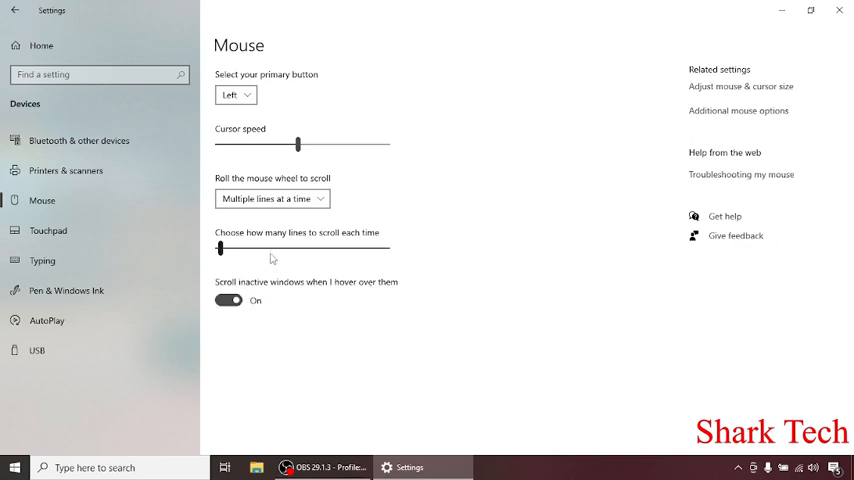
mouse_move(372, 184)
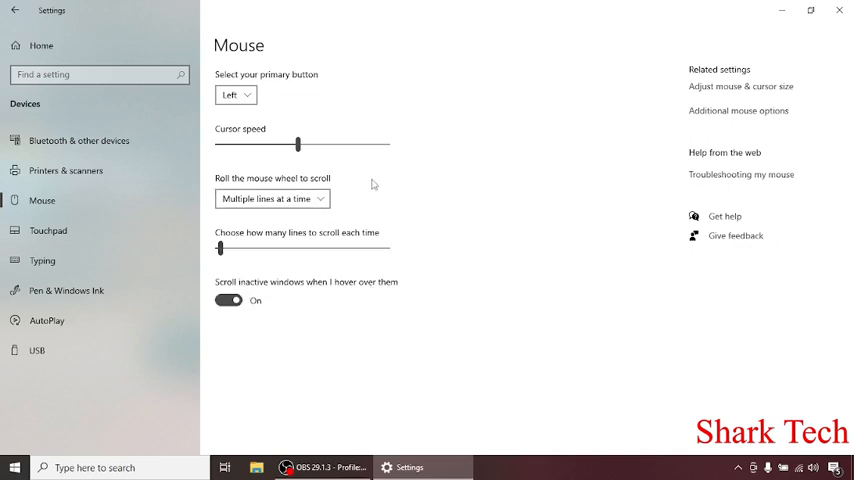
mouse_move(712, 122)
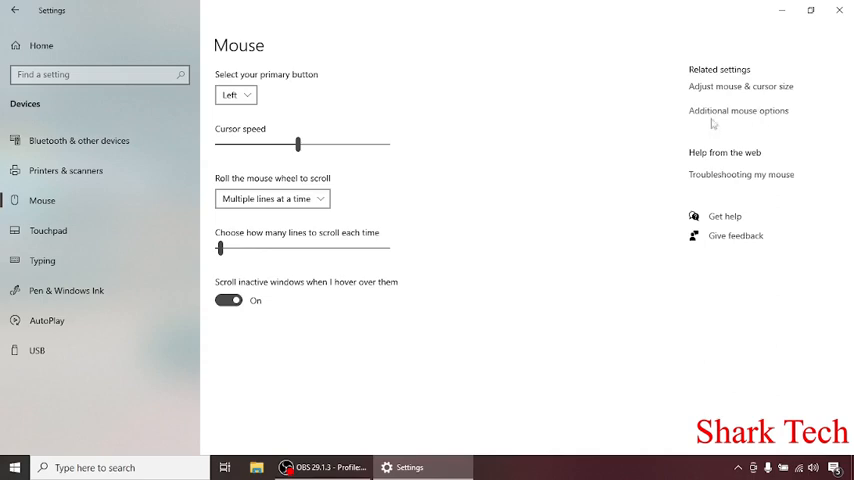
Bring up additional Mouse Properties and look through the Wheel and Hardware pages
click(740, 110)
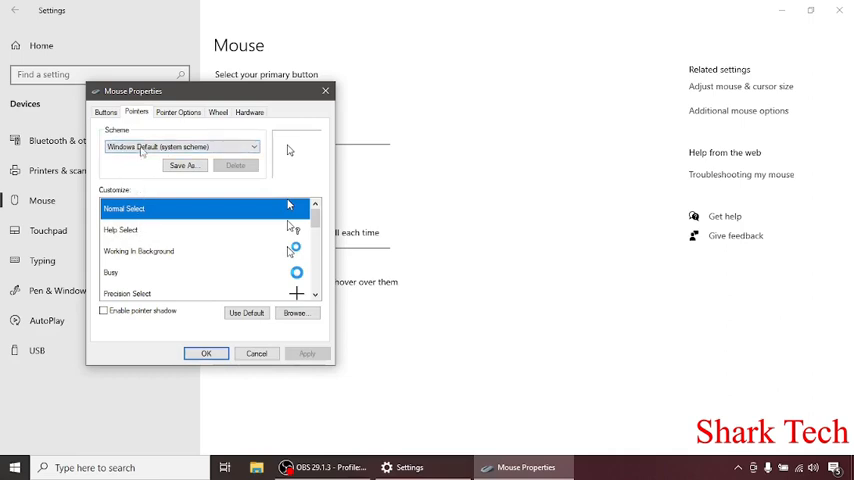
mouse_move(210, 188)
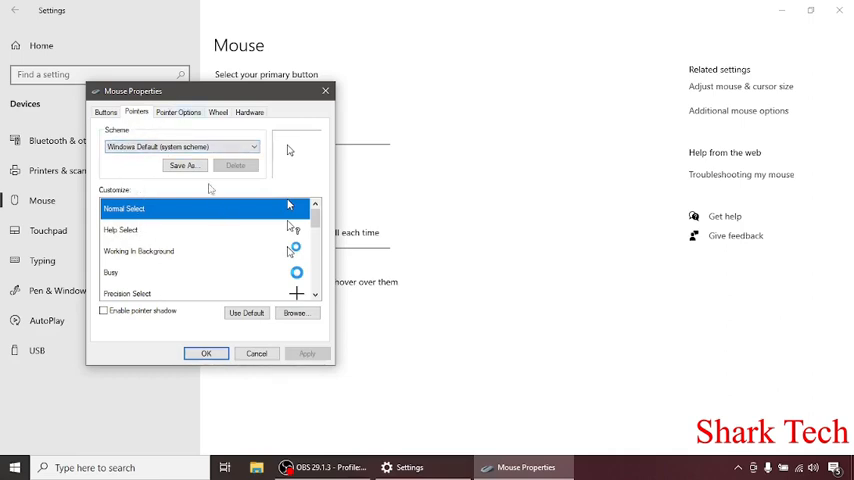
click(218, 112)
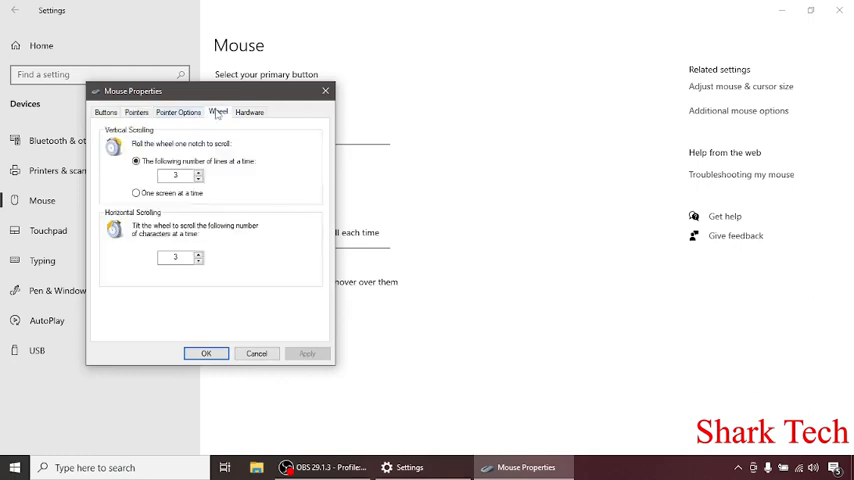
mouse_move(192, 136)
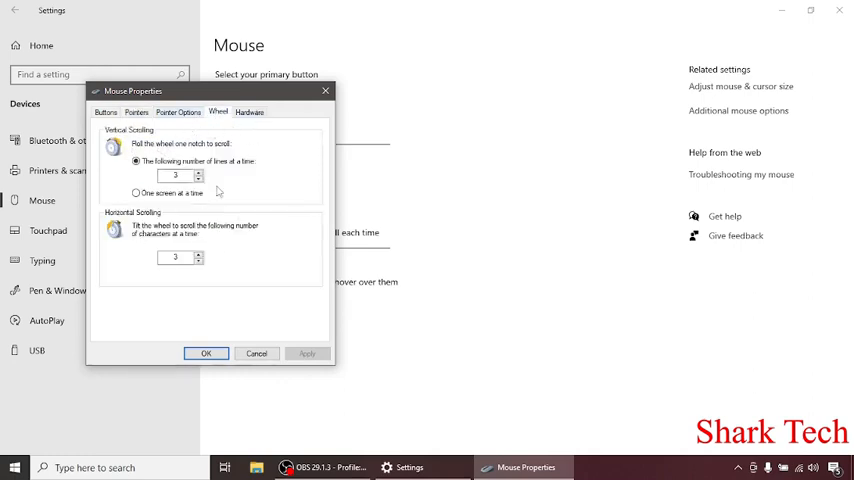
click(248, 112)
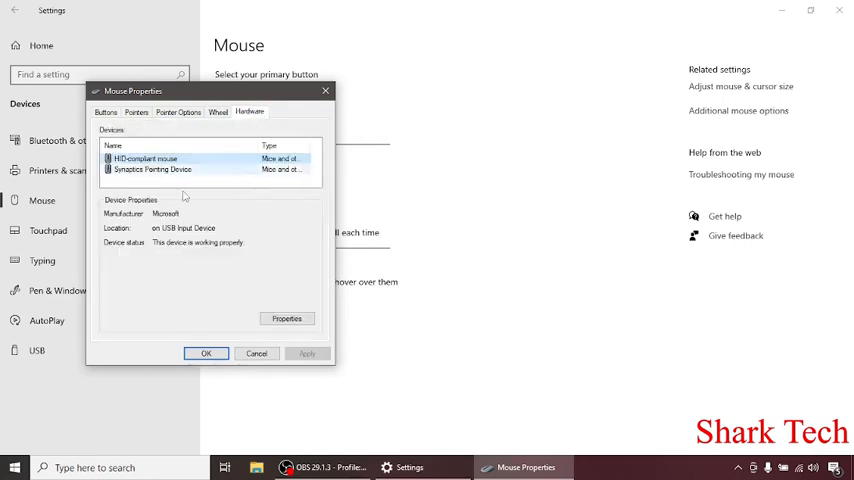
mouse_move(192, 128)
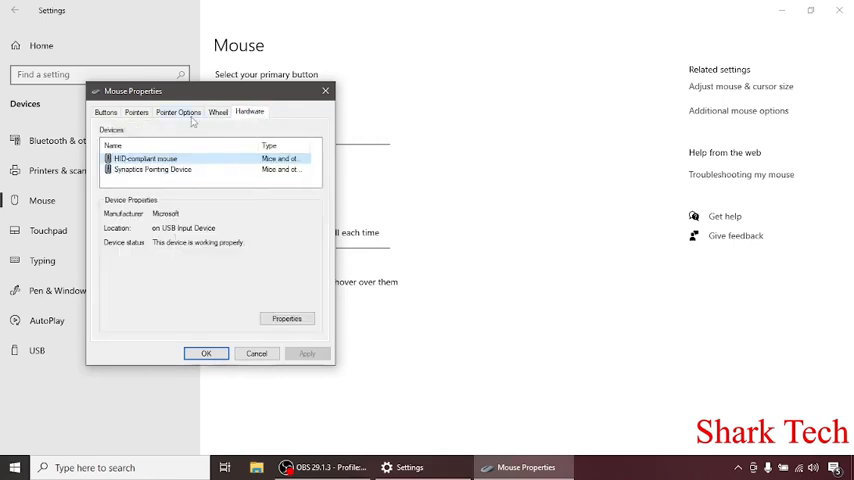
Review the pointer speed slider on the Pointer Options page, leaving it unchanged
click(178, 112)
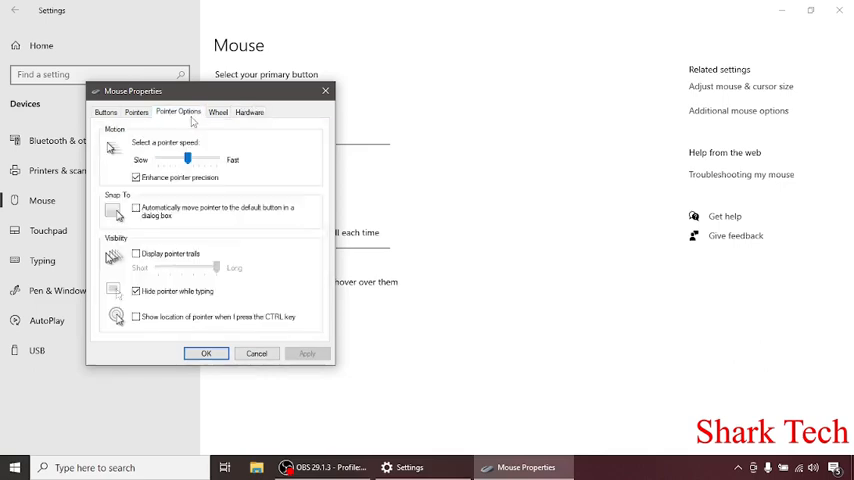
mouse_move(152, 176)
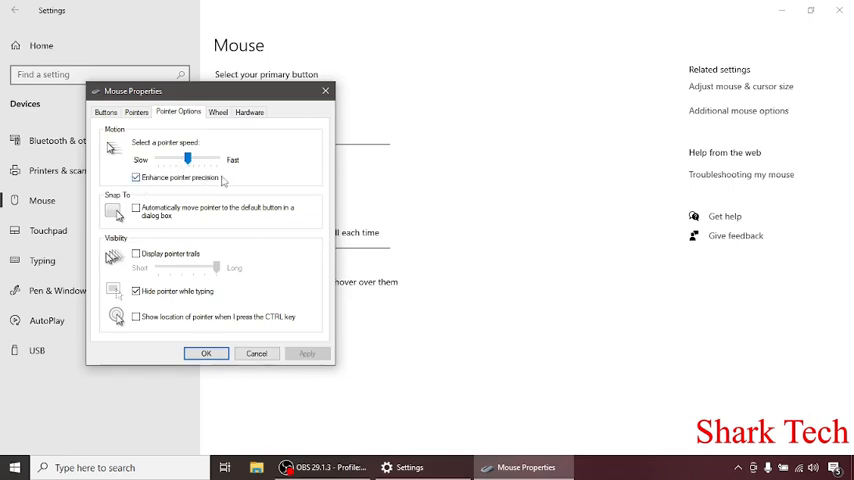
mouse_move(204, 168)
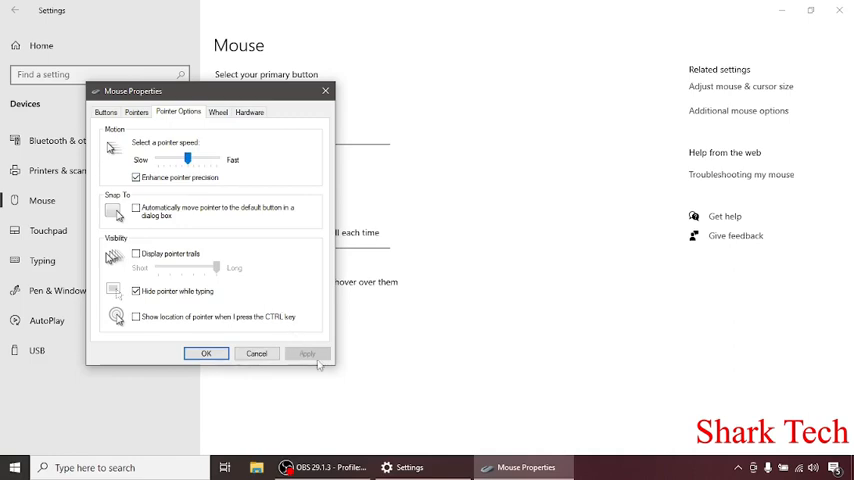
mouse_move(324, 92)
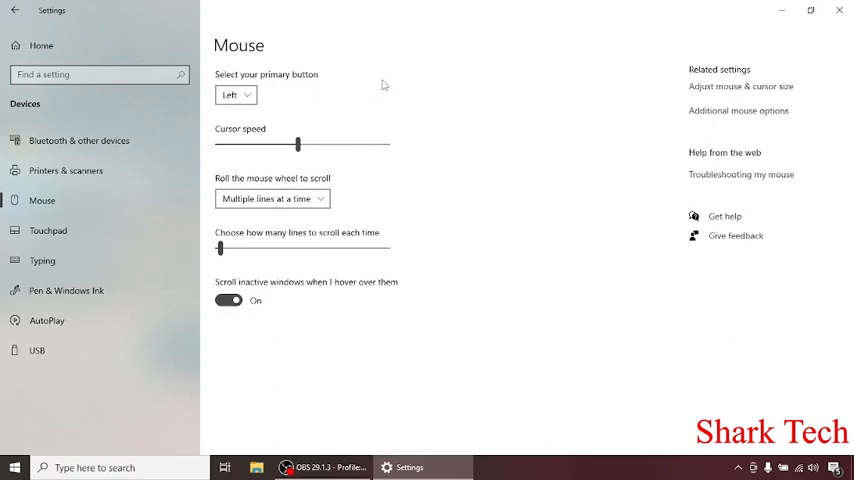
mouse_move(660, 52)
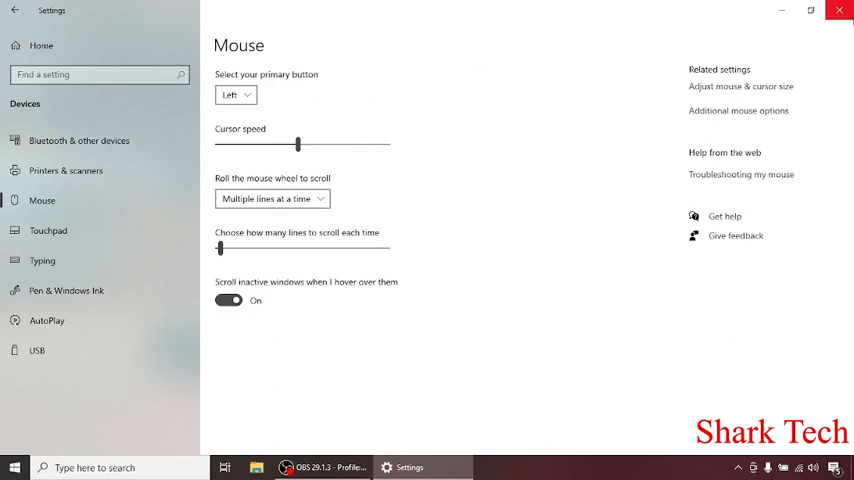
Close the Settings window, returning to the desktop
click(838, 10)
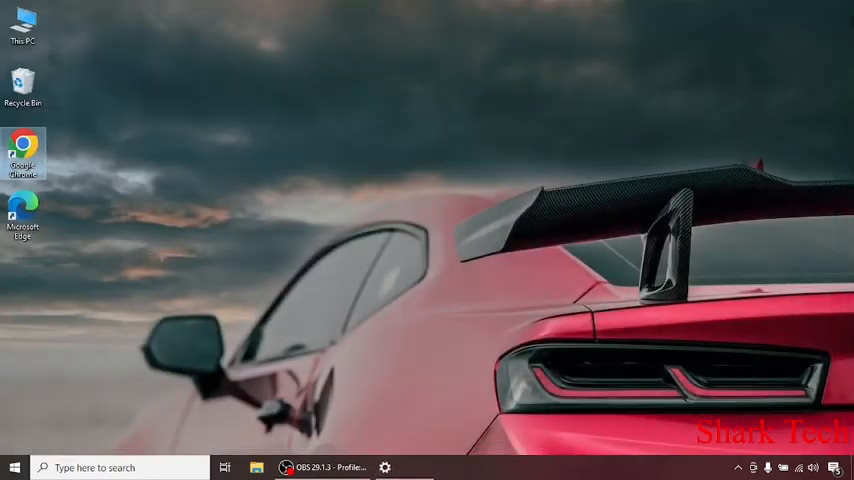